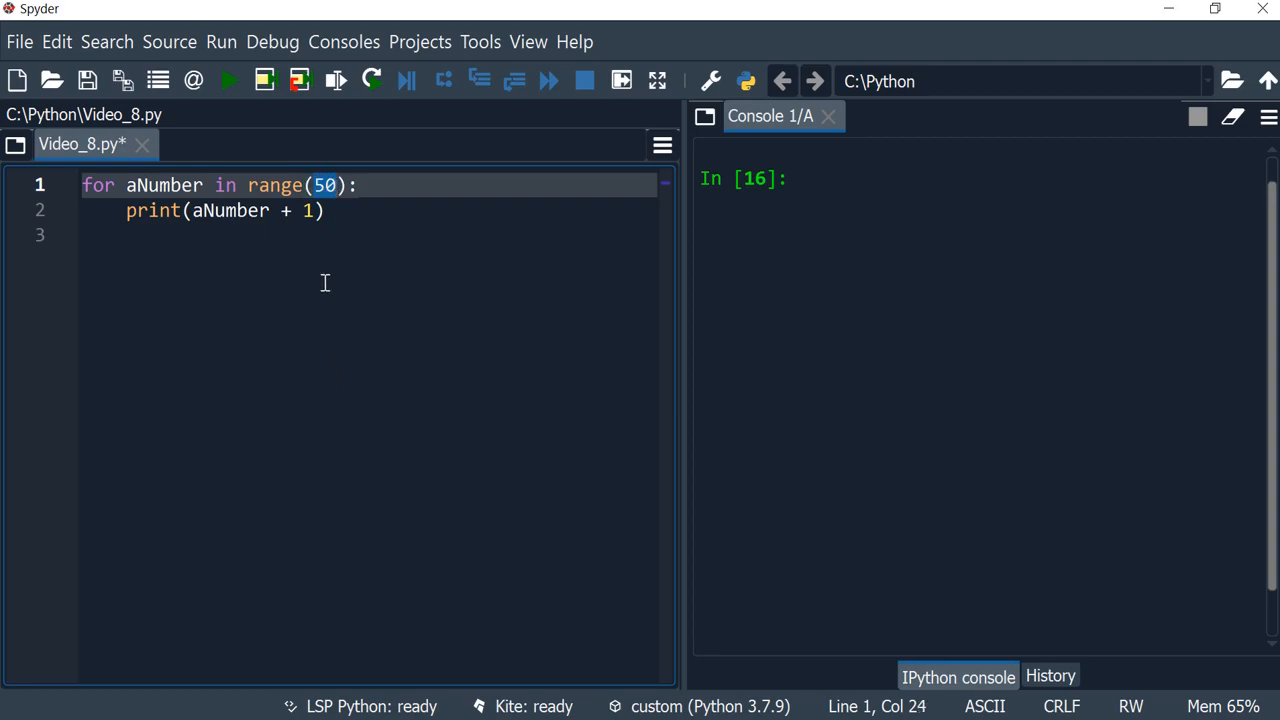
{"action": "mouse_move", "coordinate": [318, 184]}
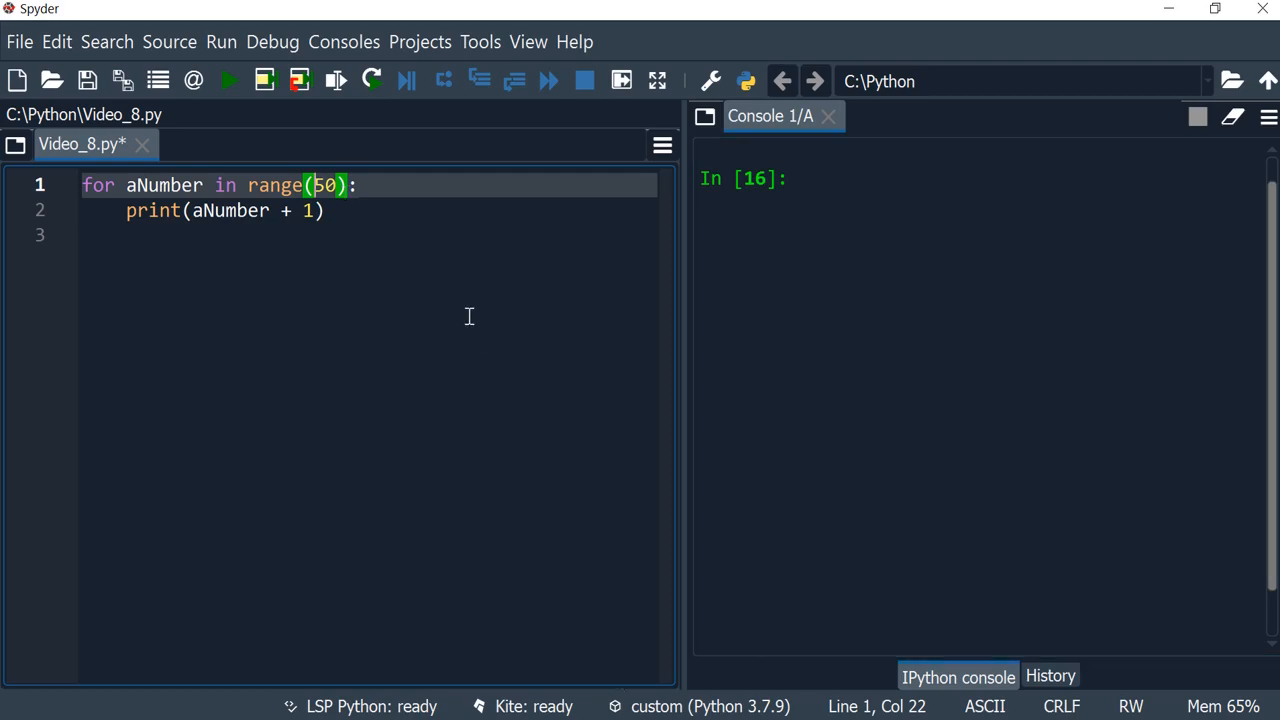
Edit the loop to range(5, 50, +5) and print aNumber alone, then run it
{"action": "type", "text": "5, 50,"}
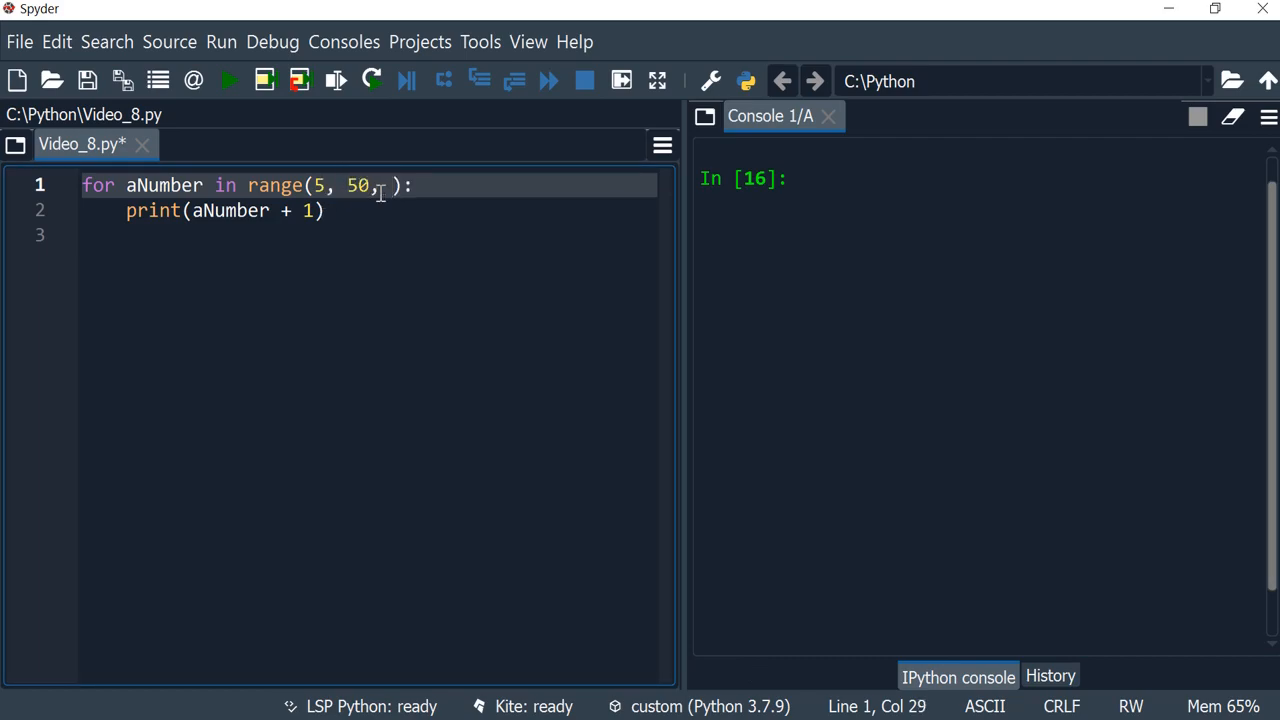
{"action": "type", "text": "+5"}
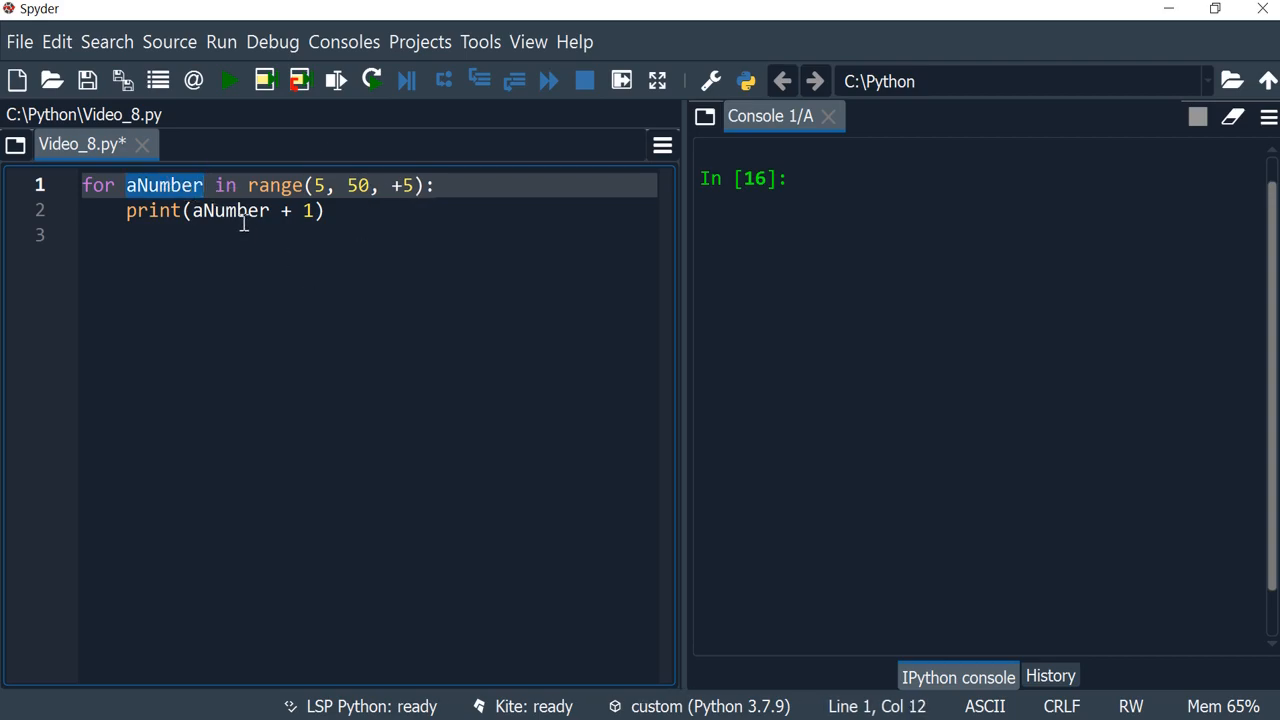
{"action": "double_click", "coordinate": [228, 210]}
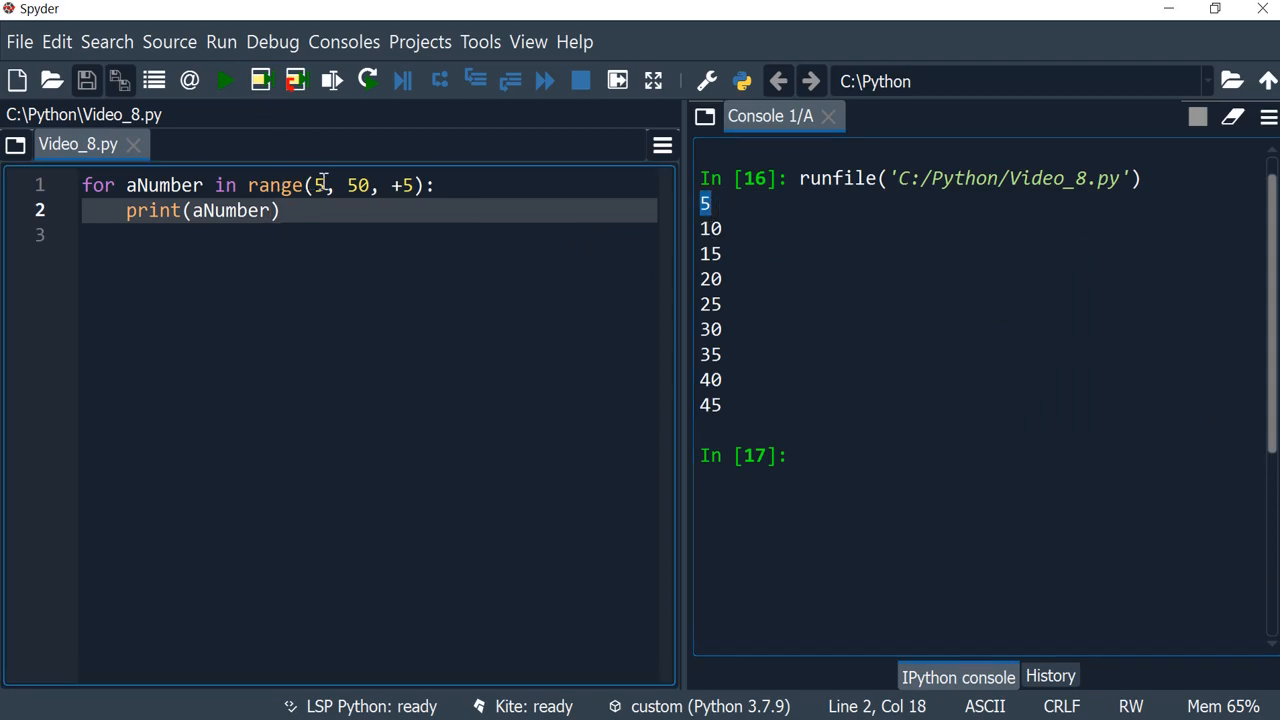
{"action": "left_click", "coordinate": [348, 184]}
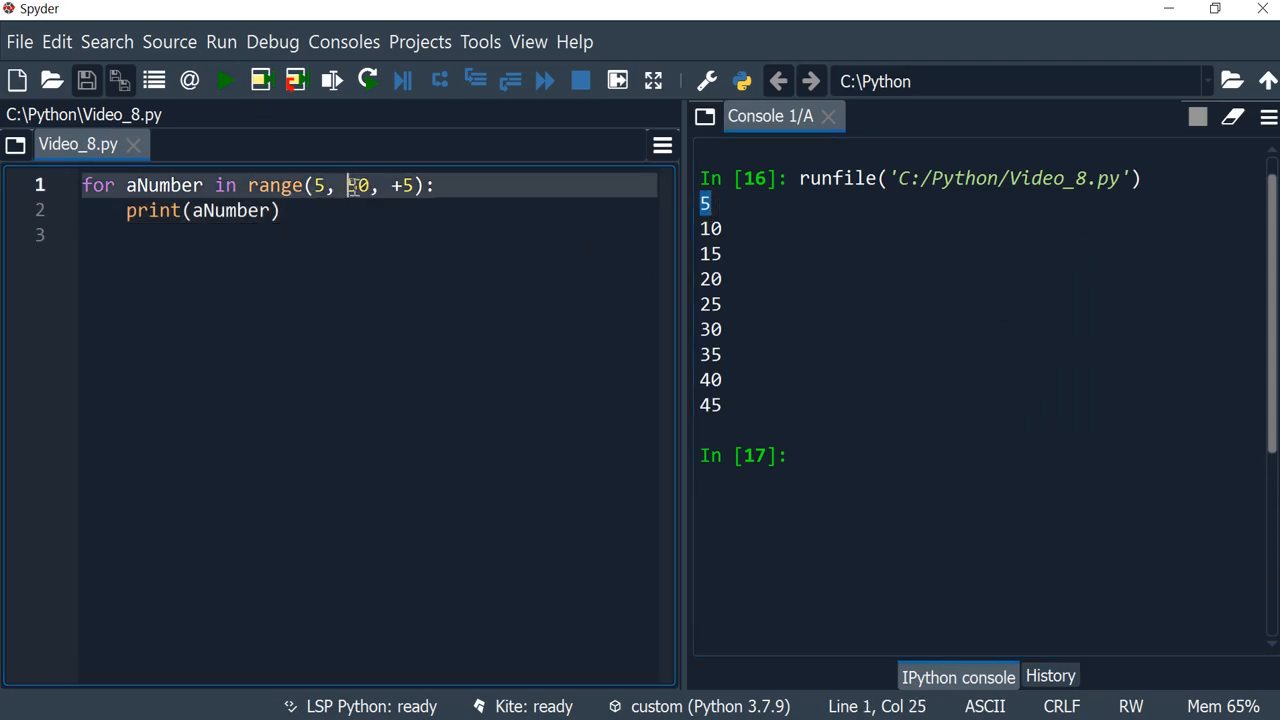
{"action": "double_click", "coordinate": [356, 184]}
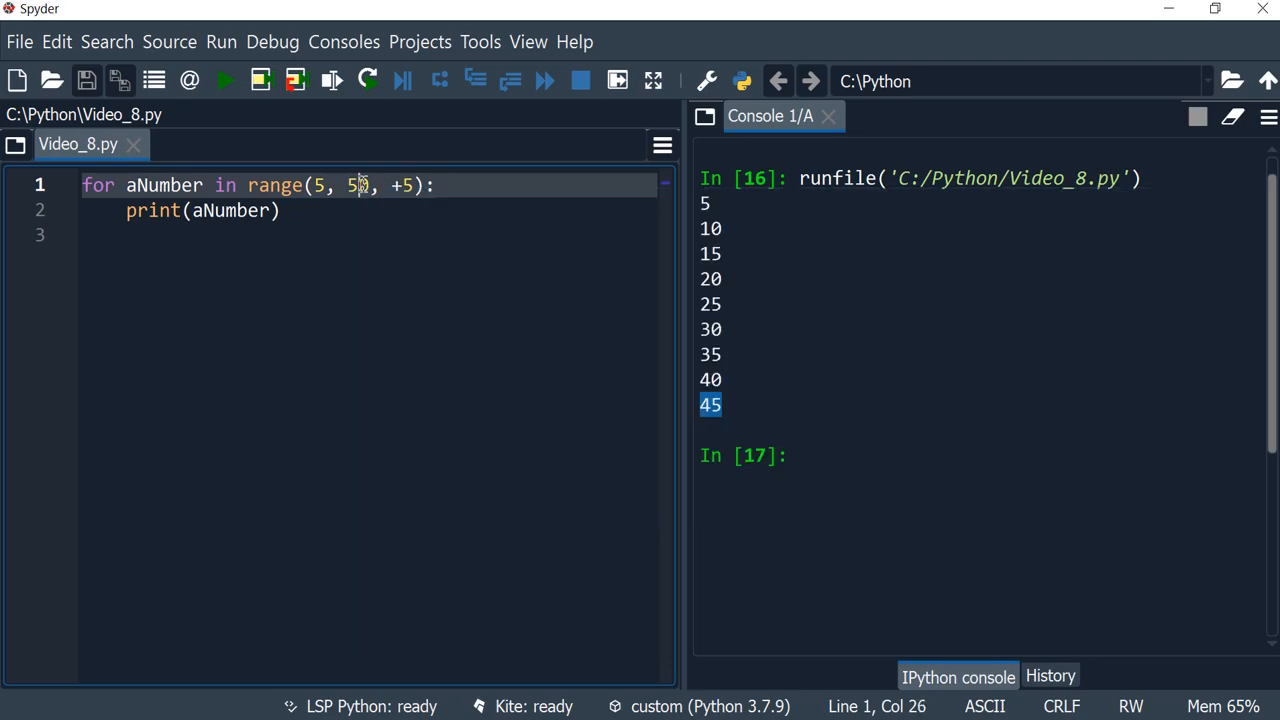
Change the upper bound to 51 and rerun so the console prints 5 through 50
{"action": "type", "text": "1"}
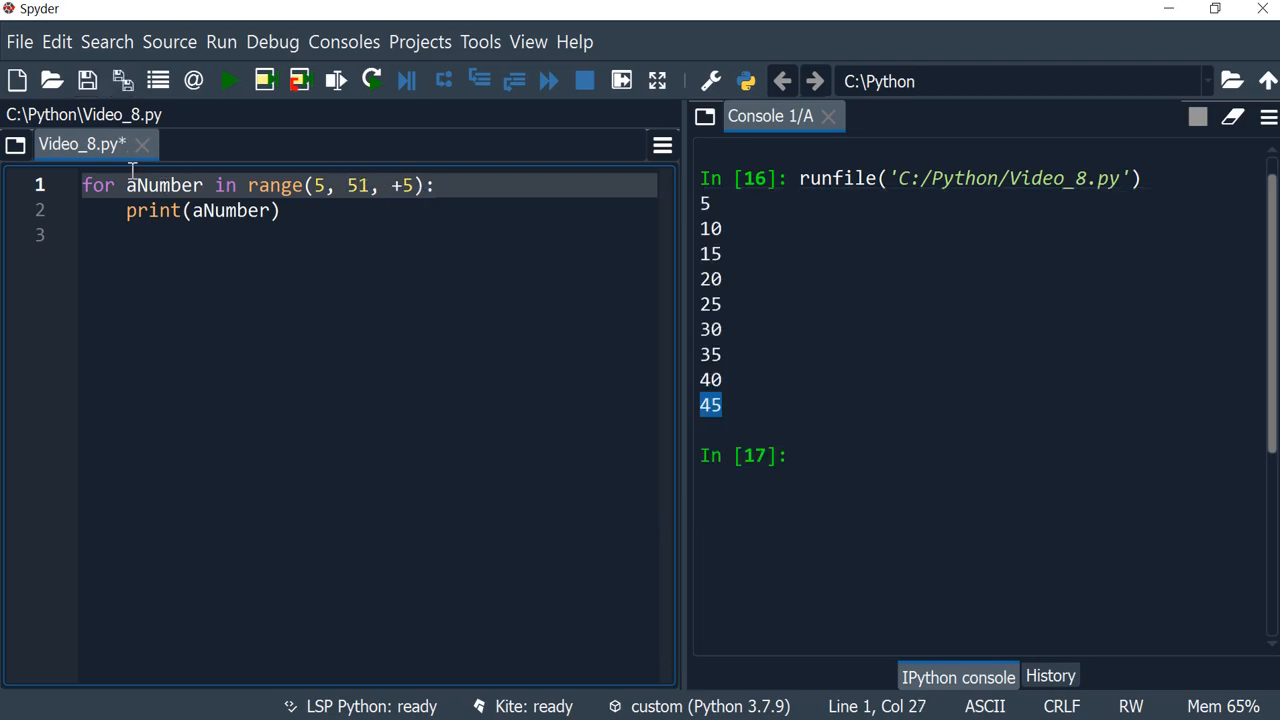
{"action": "left_click", "coordinate": [224, 80]}
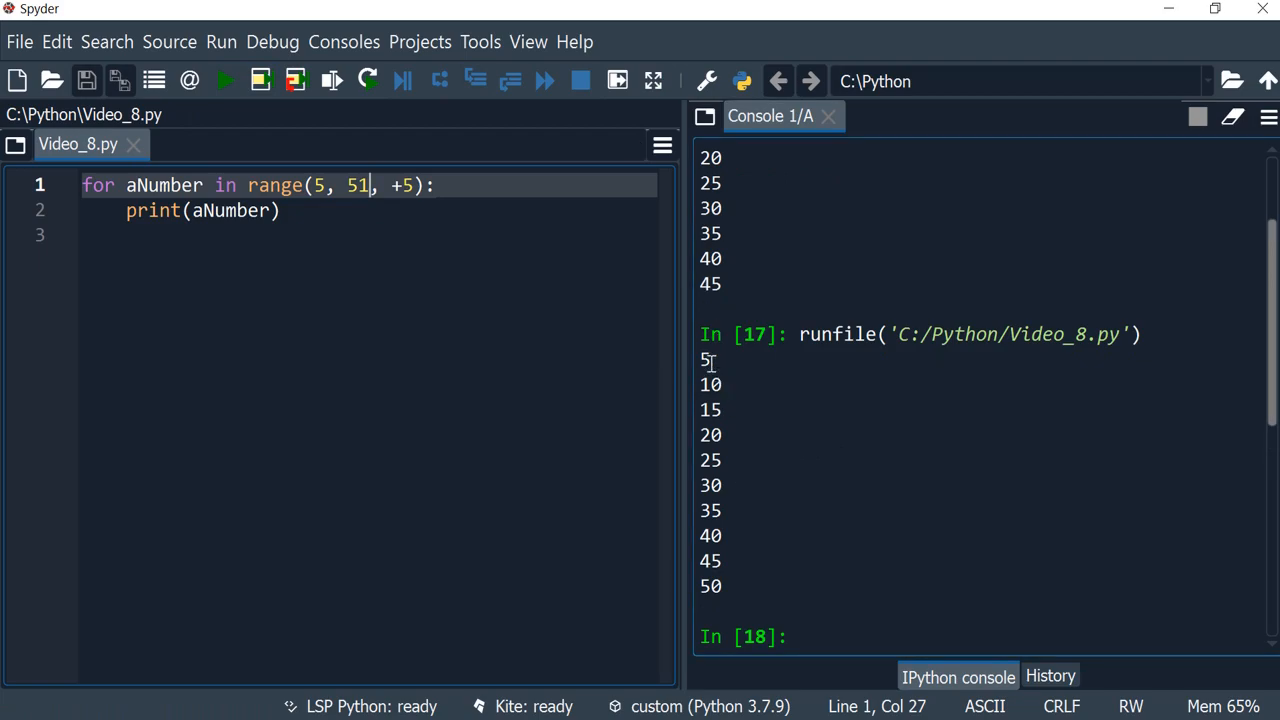
{"action": "left_click_drag", "start_coordinate": [704, 360], "coordinate": [712, 588]}
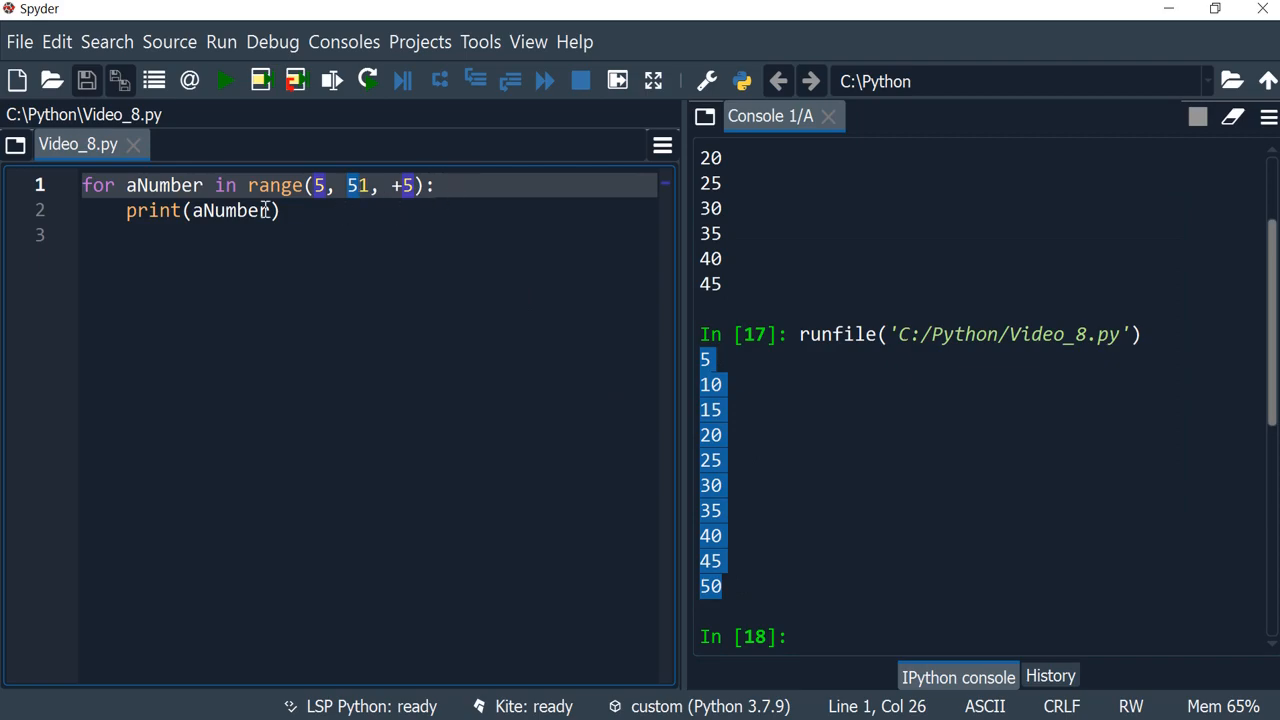
{"action": "left_click", "coordinate": [352, 184]}
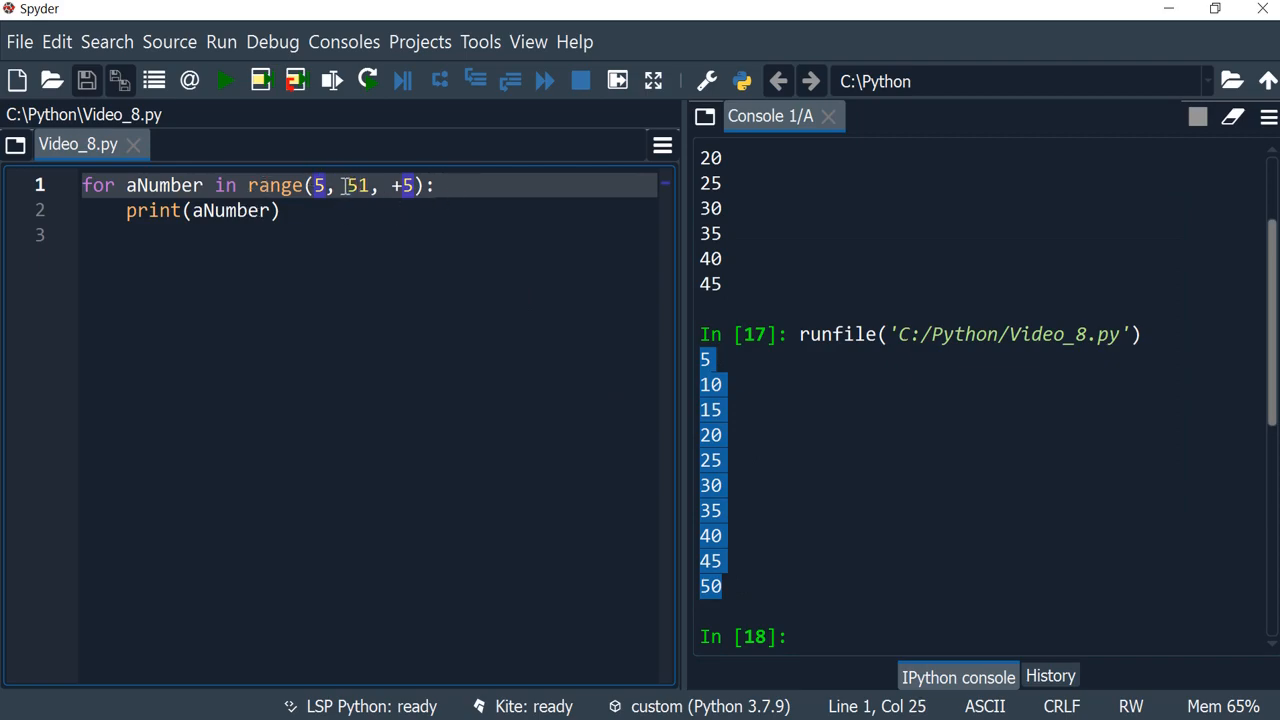